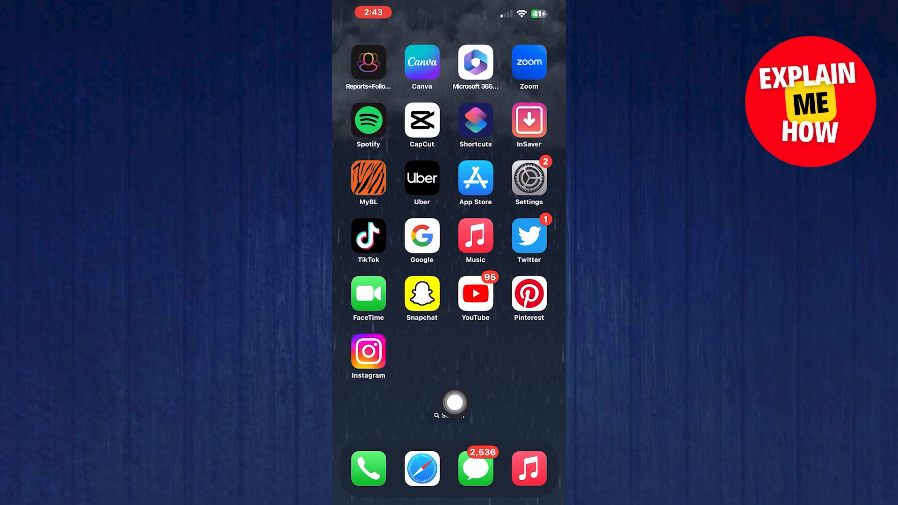
left_click(368, 352)
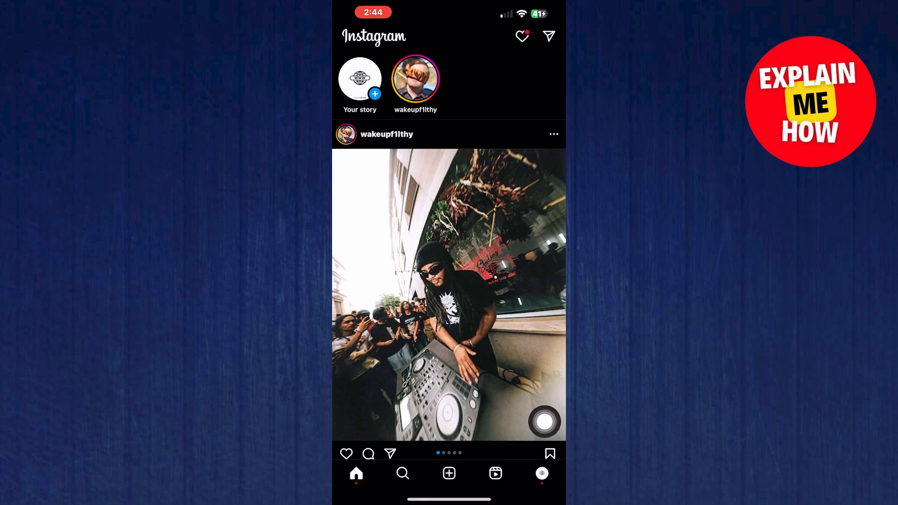
left_click(541, 473)
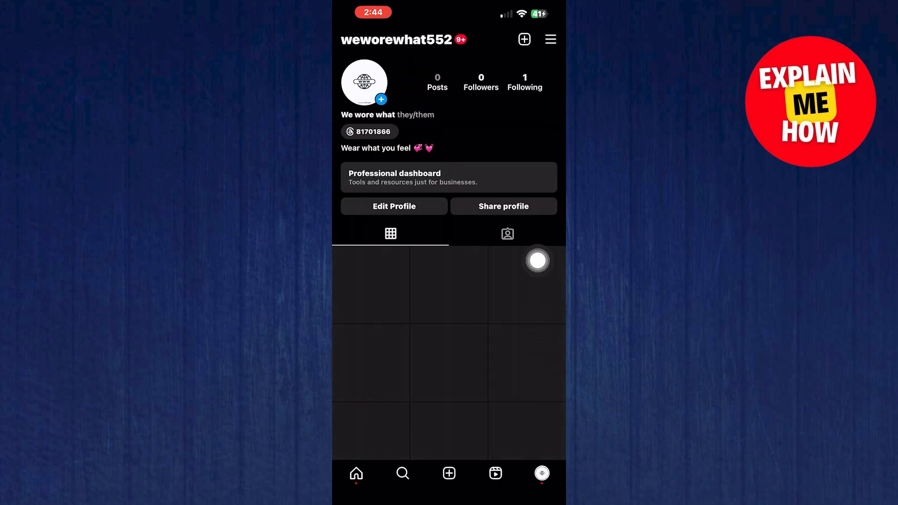
mouse_move(543, 112)
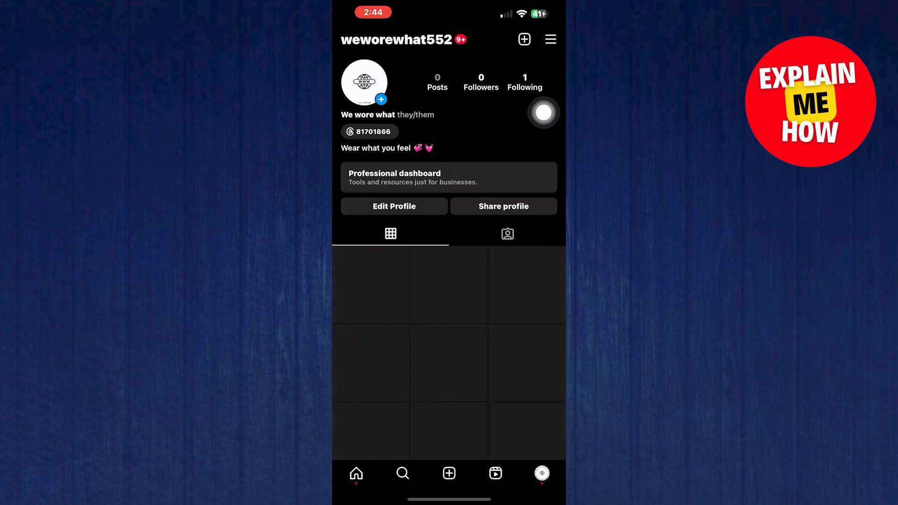
left_click(549, 39)
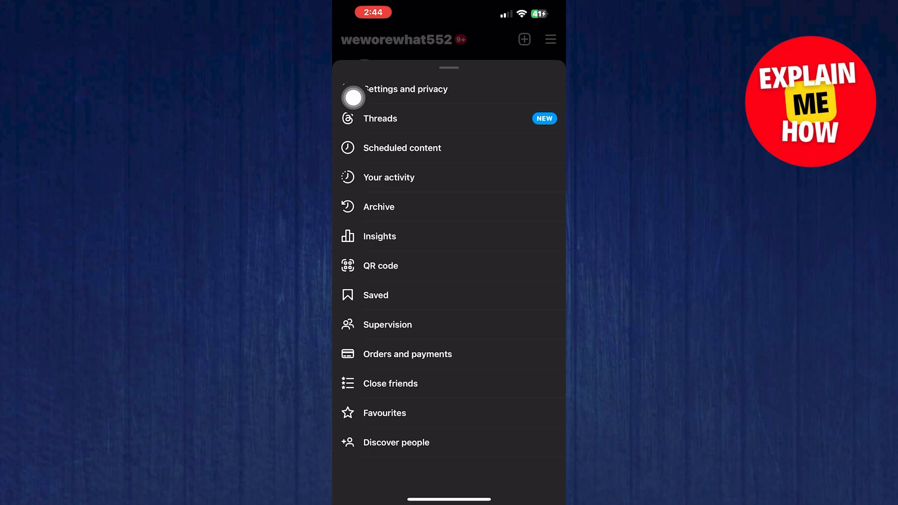
Check message request, broadcast channel and group request notifications are On, then return to Notifications
left_click(406, 89)
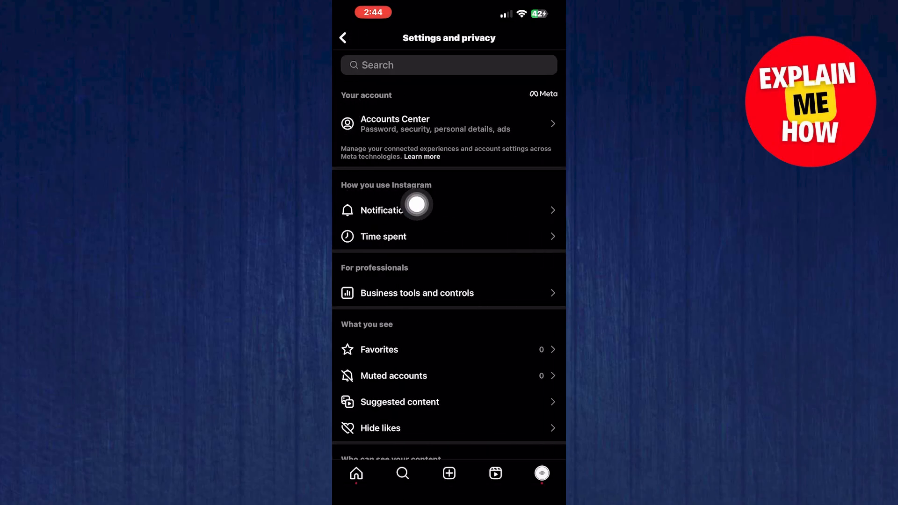
left_click(383, 210)
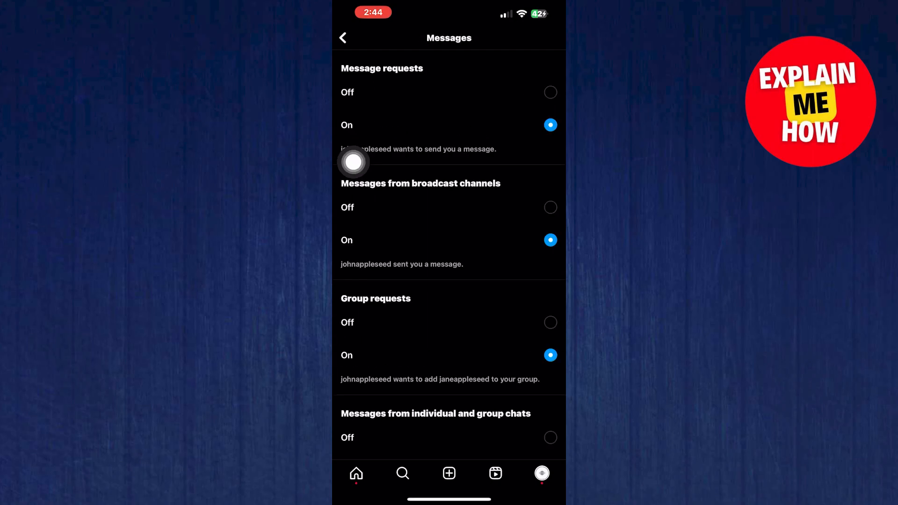
scroll("down", 3)
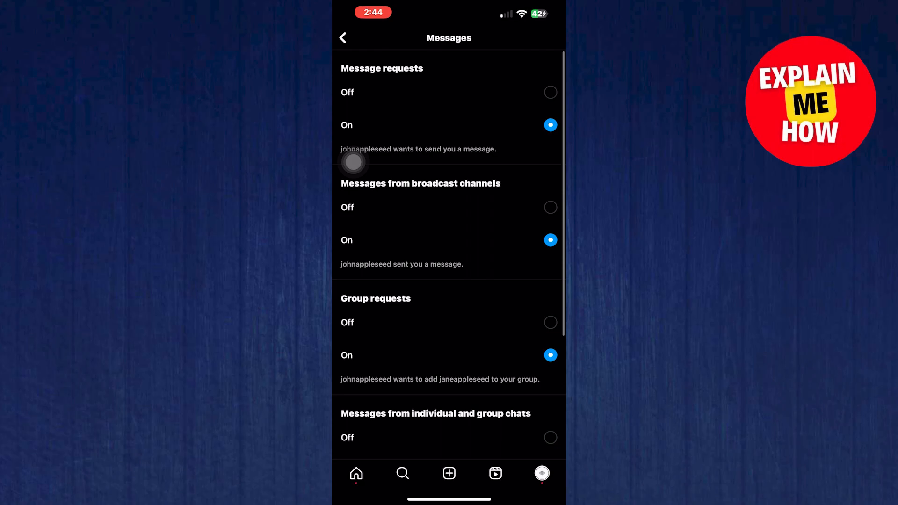
left_click(342, 37)
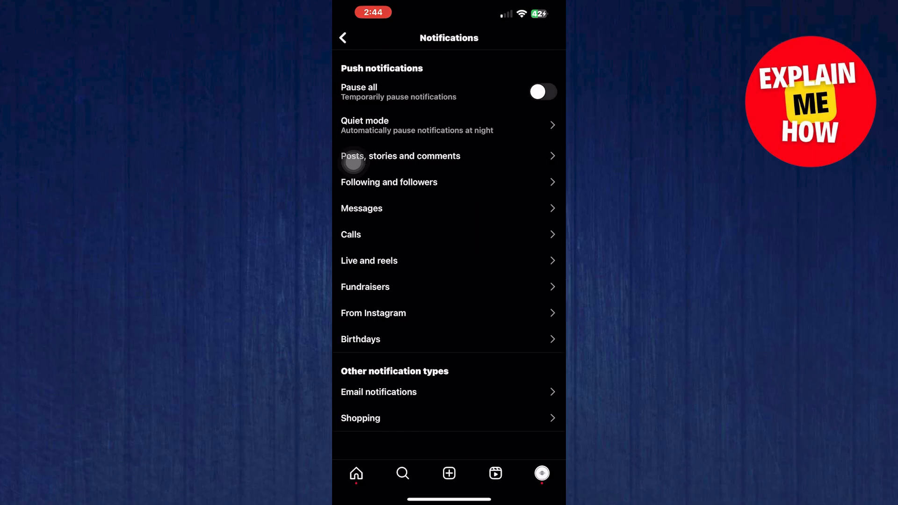
mouse_move(351, 234)
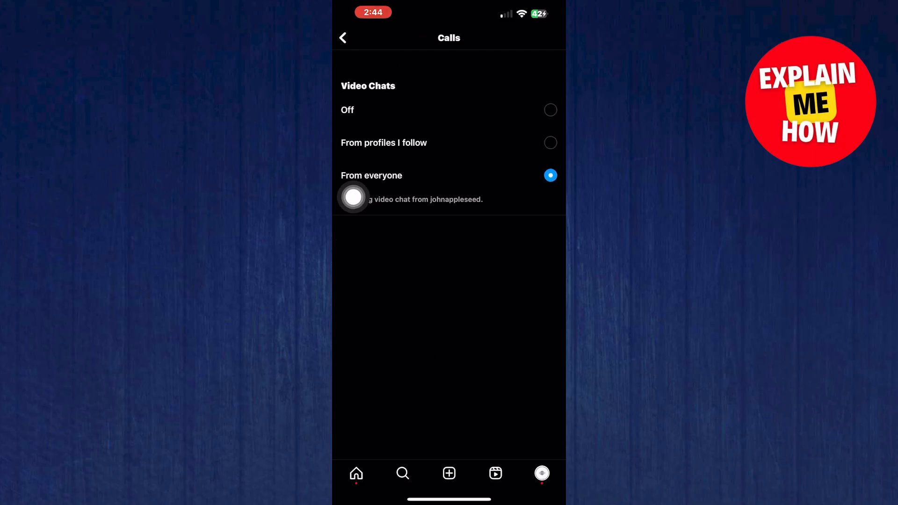
Leave the call notification settings with video chats allowed from everyone
left_click(342, 38)
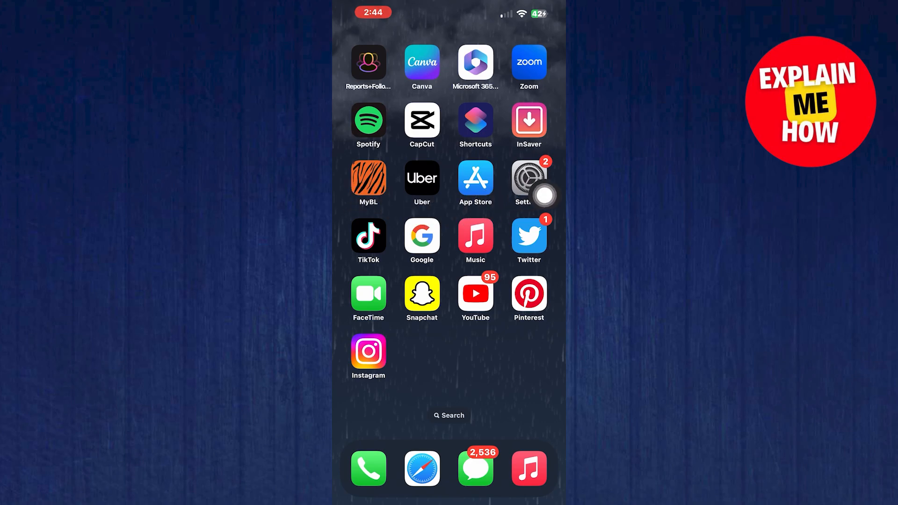
Open iOS Settings > General > iPhone Storage to view app sizes
left_click(528, 179)
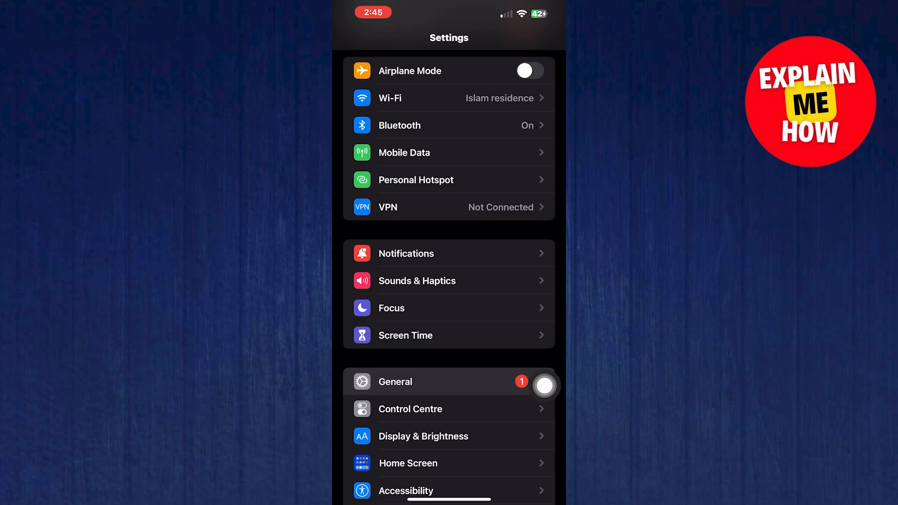
left_click(395, 382)
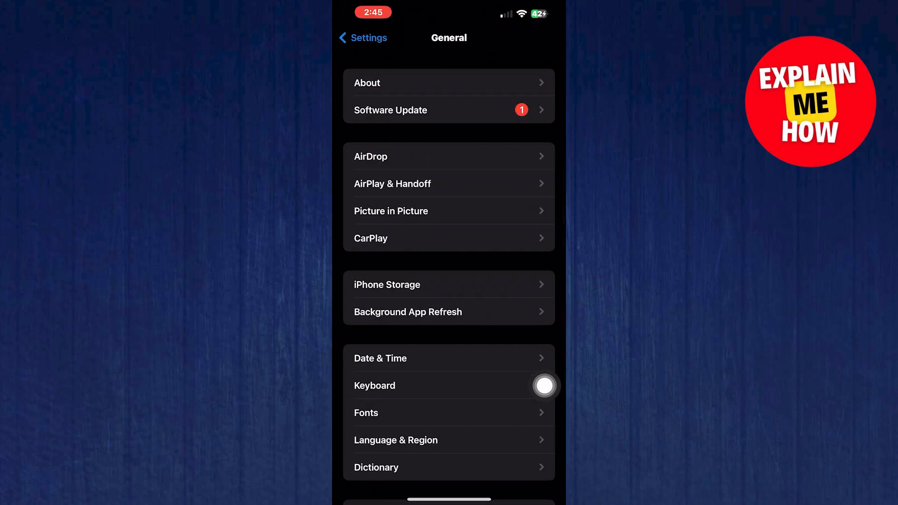
mouse_move(352, 285)
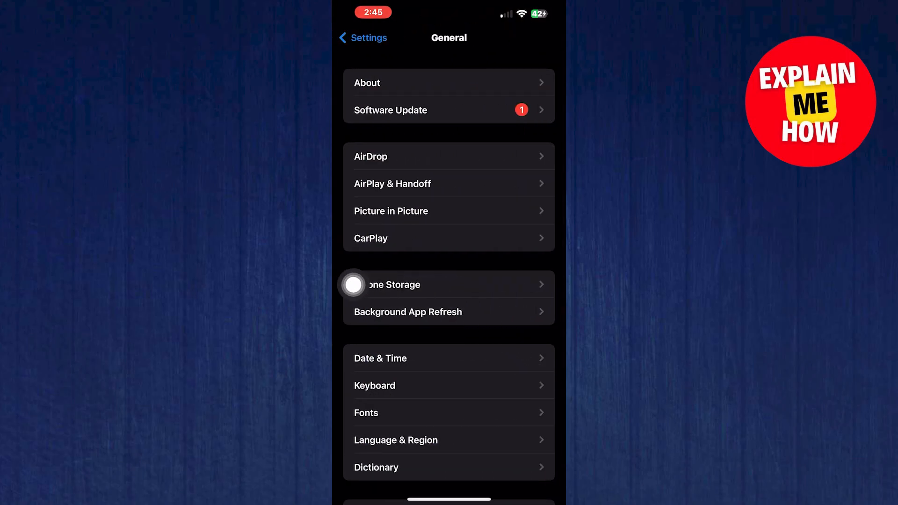
left_click(394, 285)
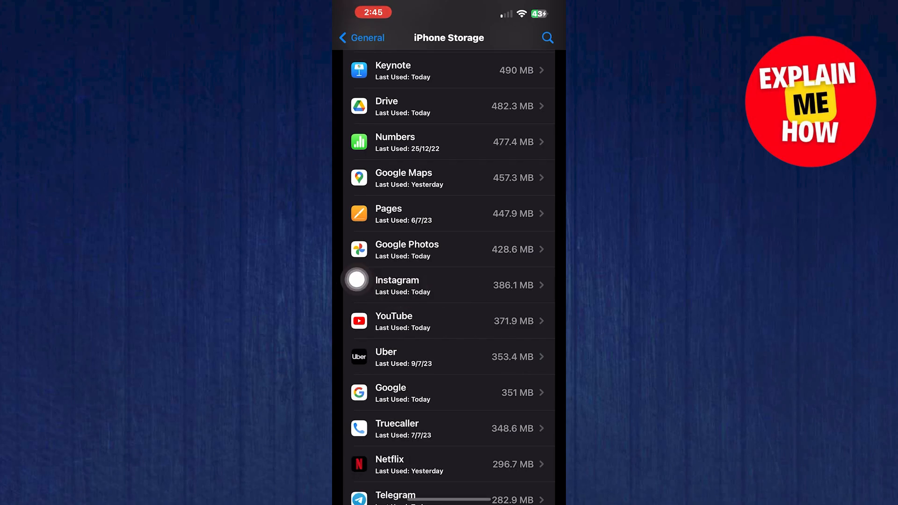
Offload Instagram, keeping its 155.6 MB of data, then reinstall it
left_click(449, 285)
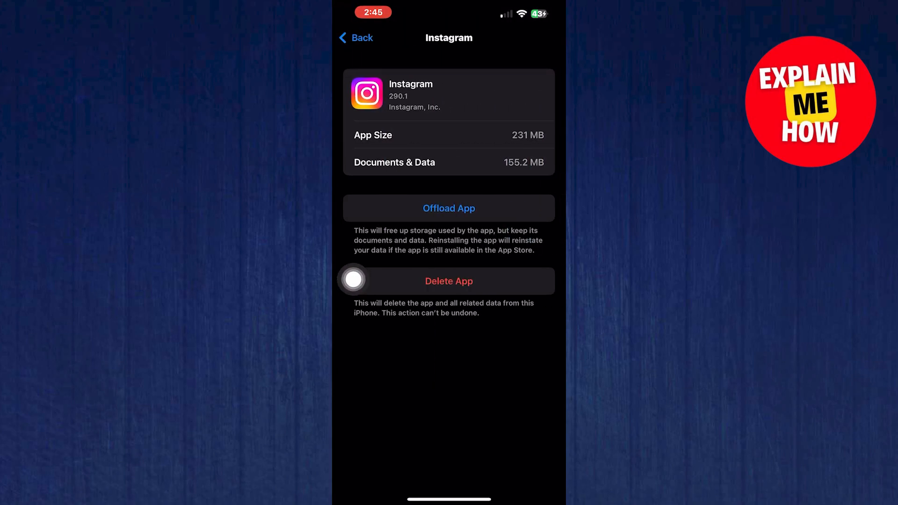
left_click(449, 207)
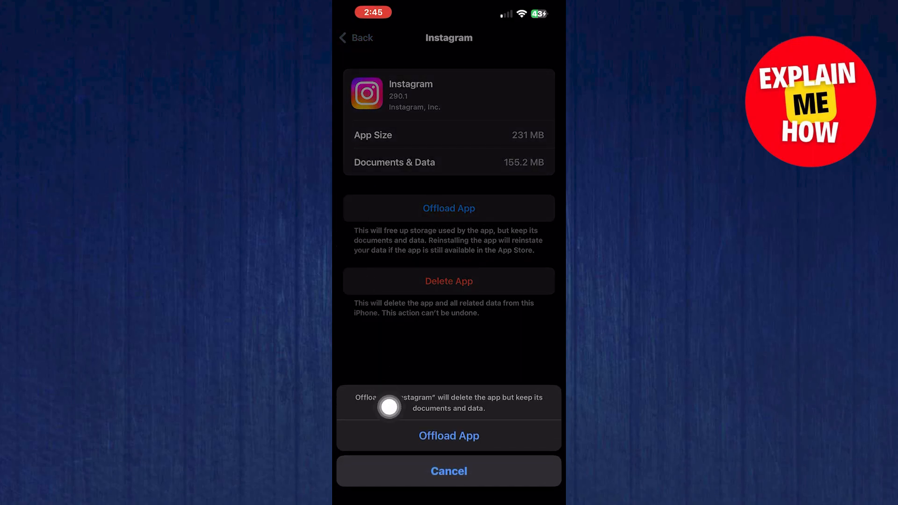
left_click(449, 471)
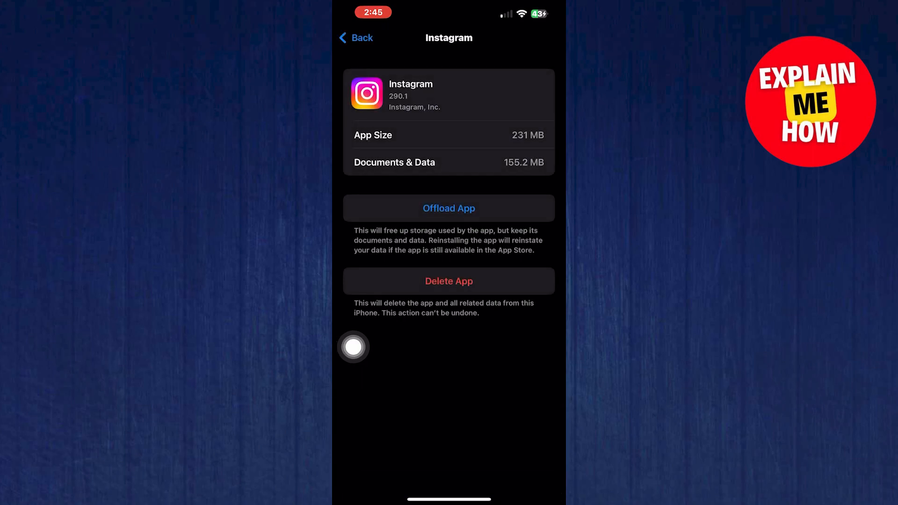
left_click(449, 207)
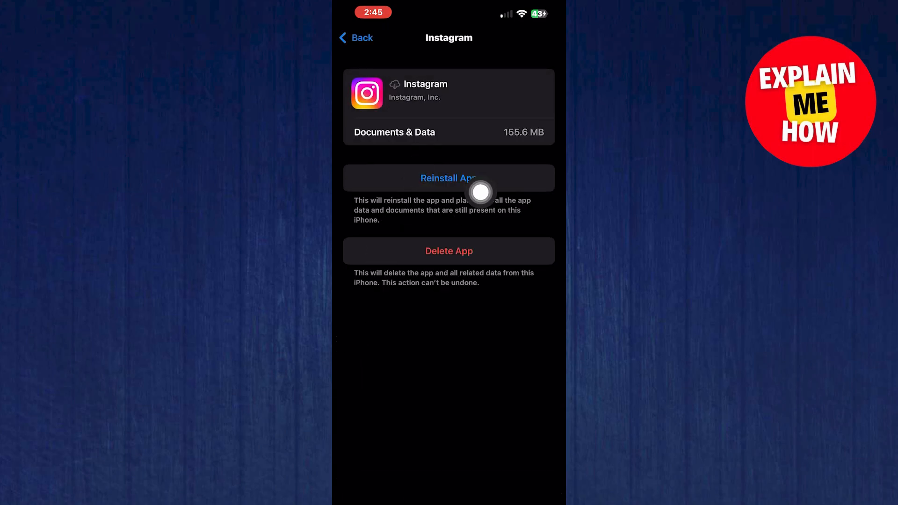
left_click(449, 177)
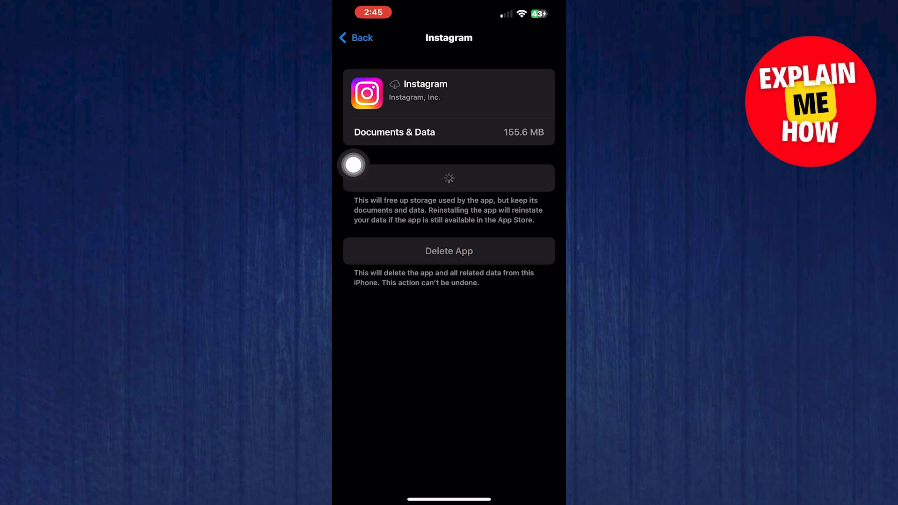